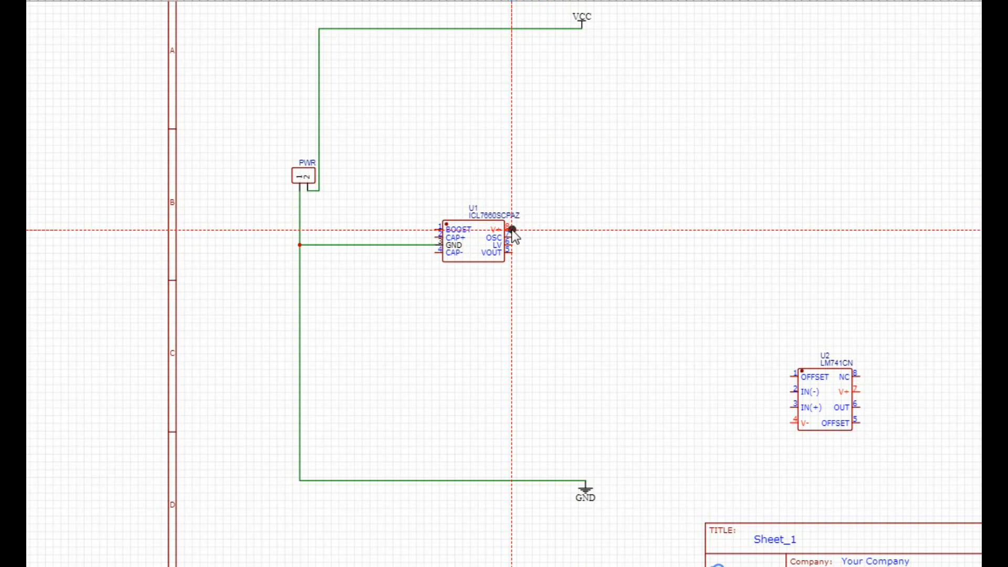
Wire the ICL7660 V+ pin up to the VCC line
left_click_drag(510, 230, 528, 30)
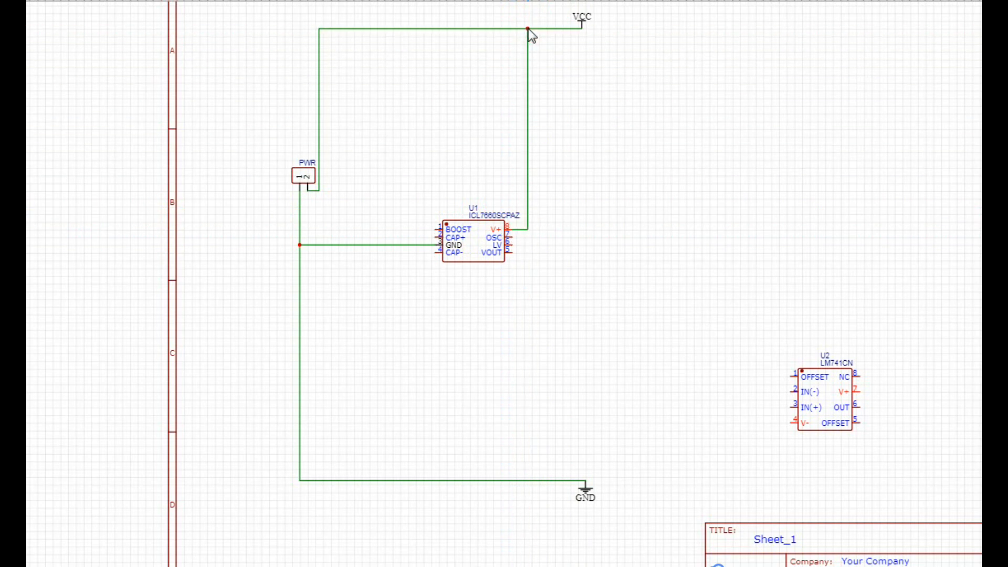
left_click(347, 225)
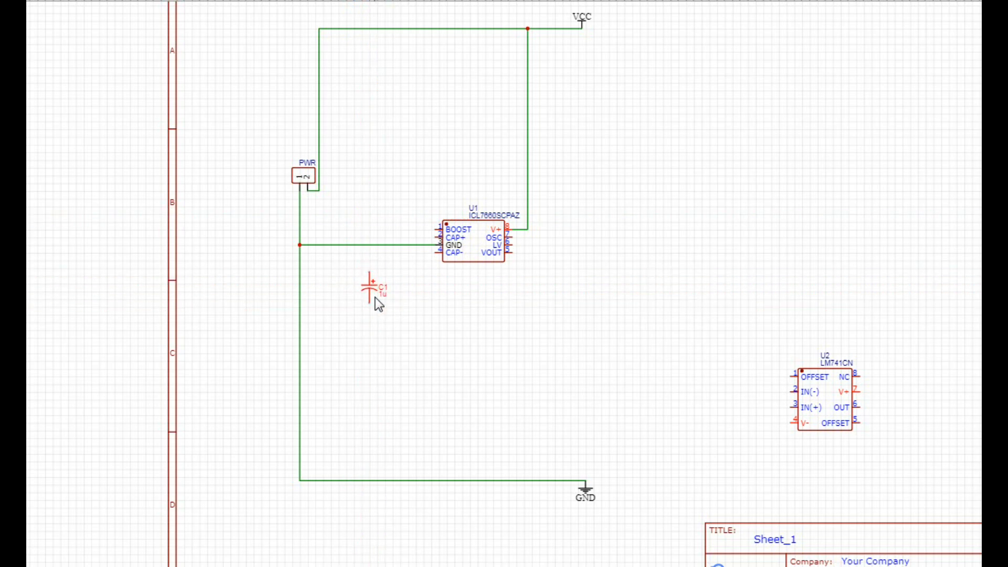
Add 10pf capacitors across CAP+/CAP- and from VOUT to ground
left_click_drag(370, 289, 270, 245)
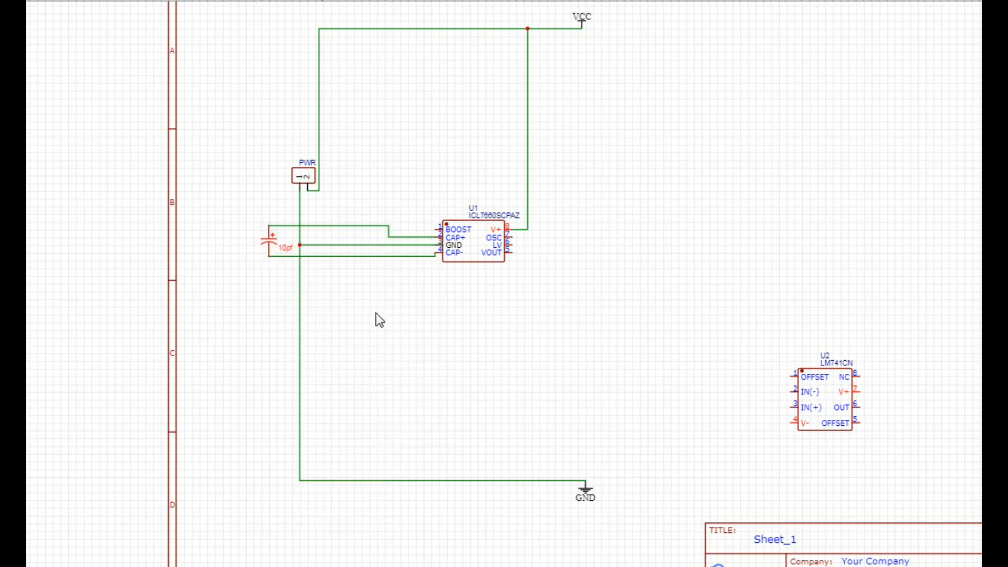
left_click(550, 273)
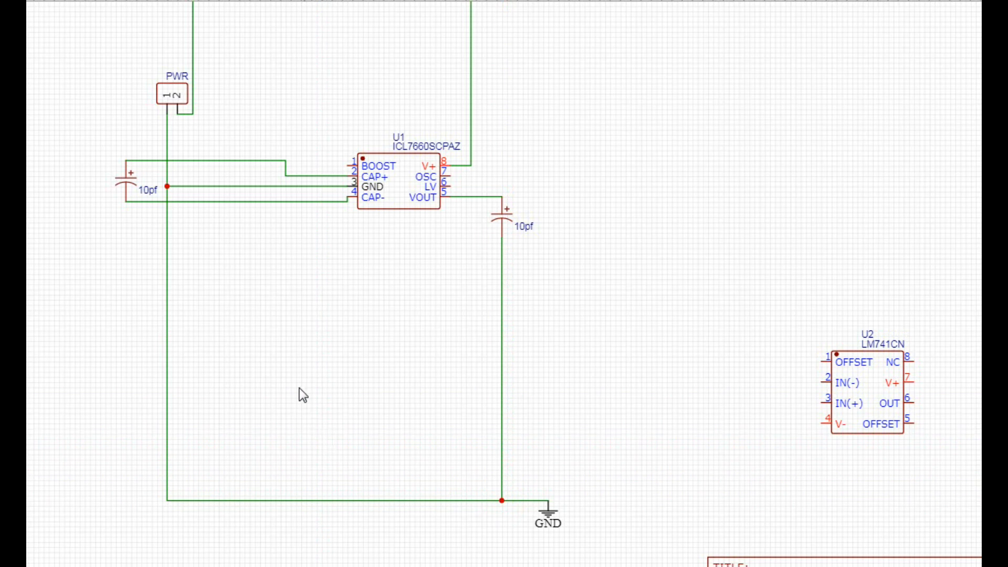
Place a header part and flag the LM741's unused pins as not connected
left_click(582, 229)
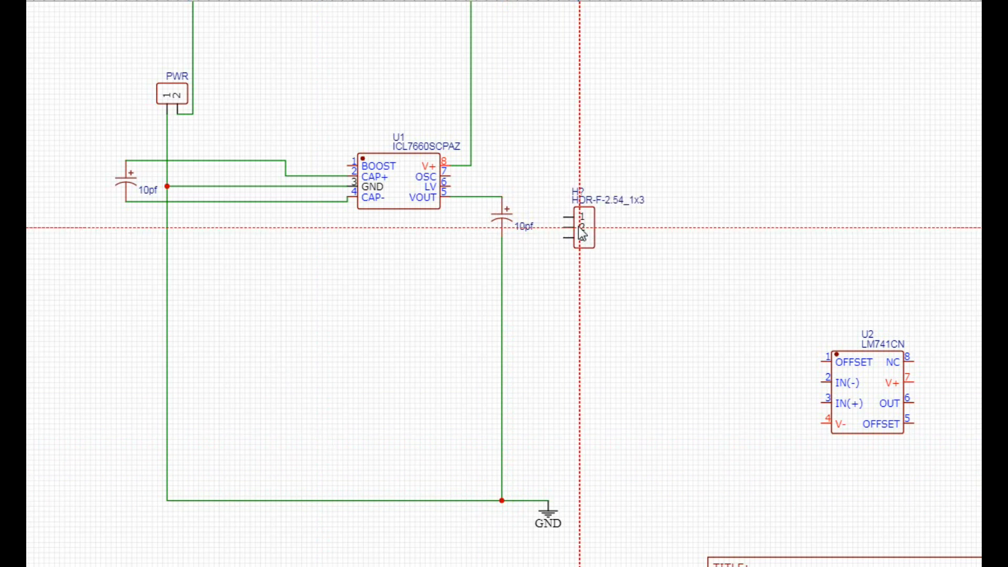
left_click(582, 229)
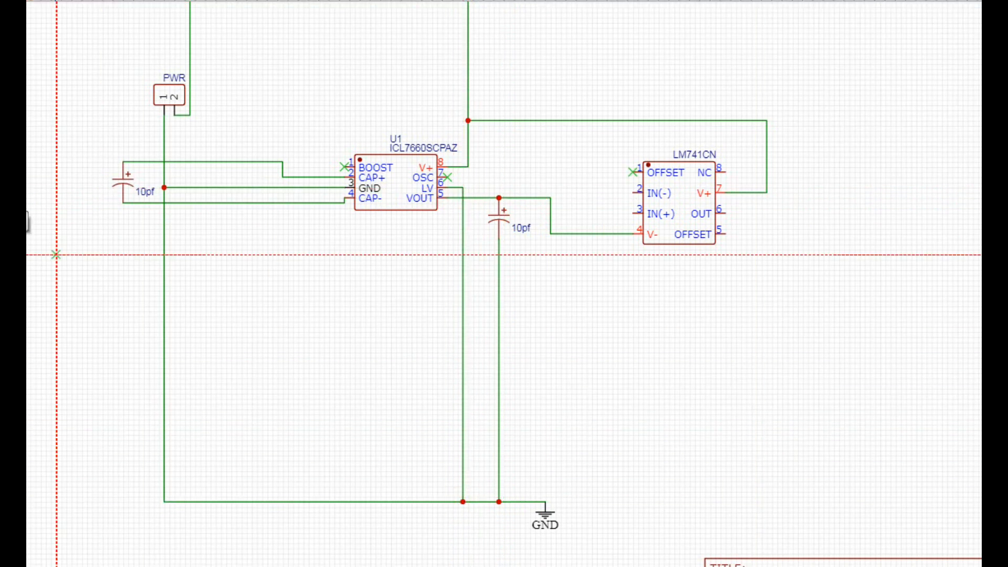
left_click(89, 288)
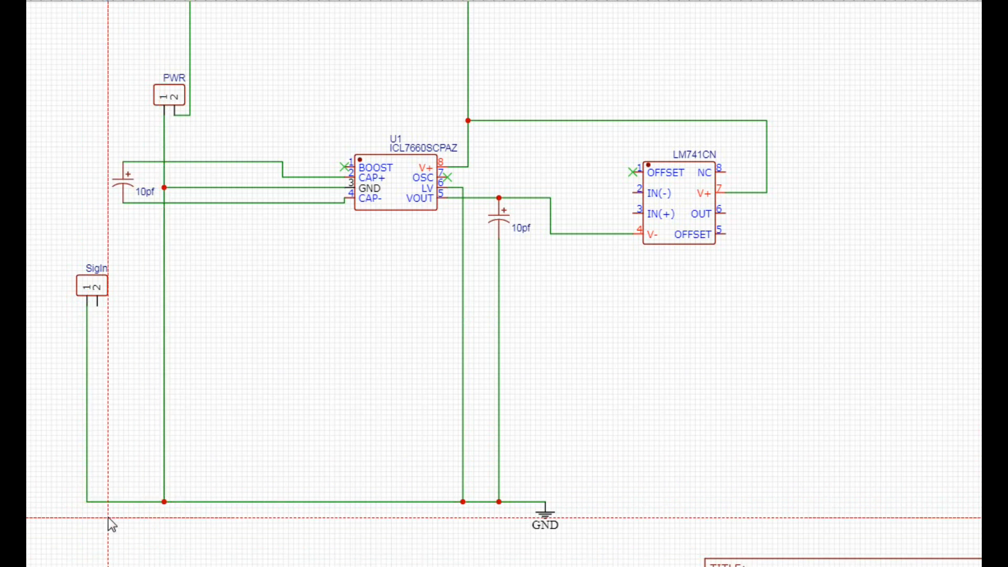
Ground the SigIn header and place the NonInv header beside the LM741
left_click(266, 308)
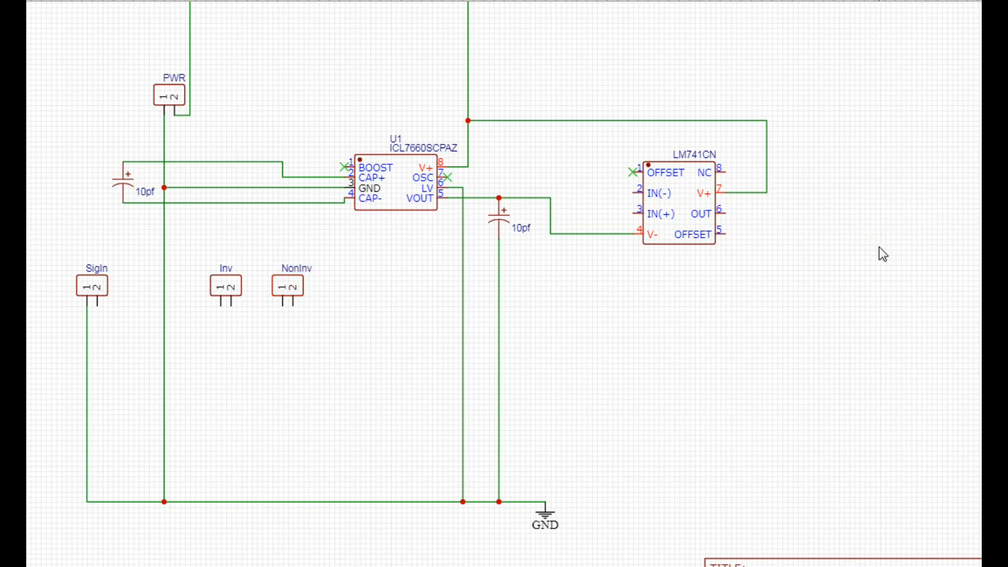
left_click(348, 290)
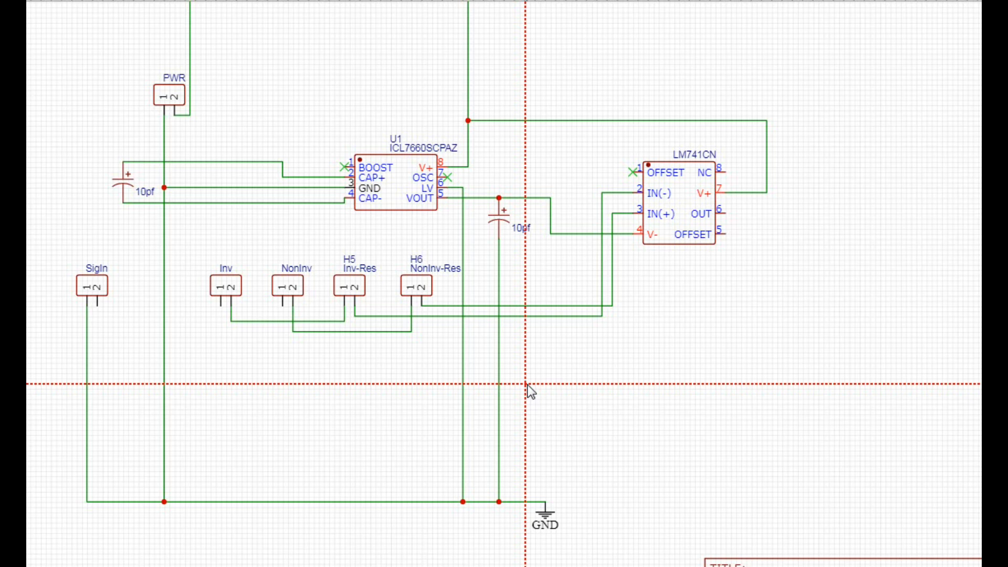
Wire the Inv-Res and NonInv-Res headers to the LM741 IN(-) and IN(+) pins
left_click(743, 296)
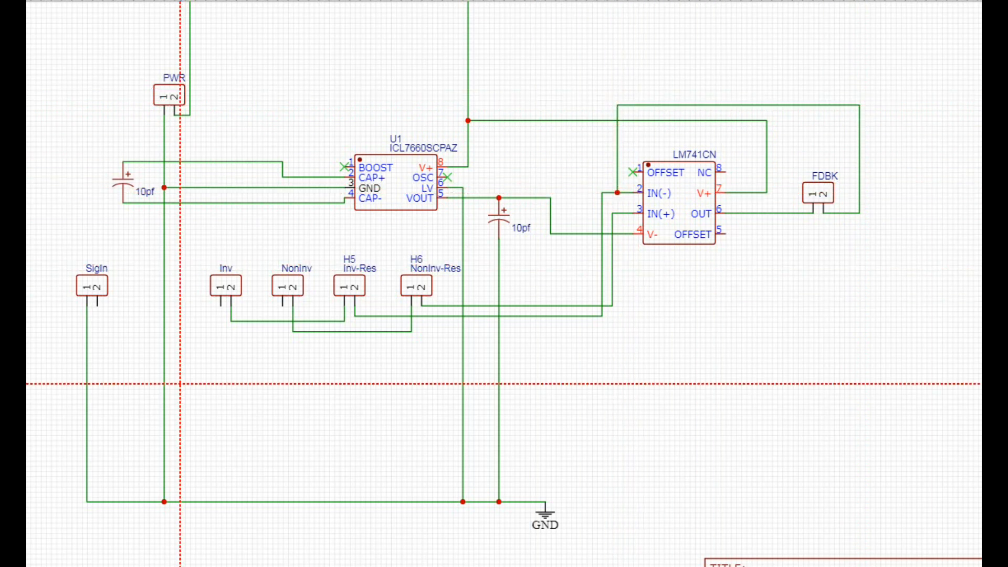
Add the NonInv-GND and OUT headers, routing the op-amp output to OUT
left_click(657, 331)
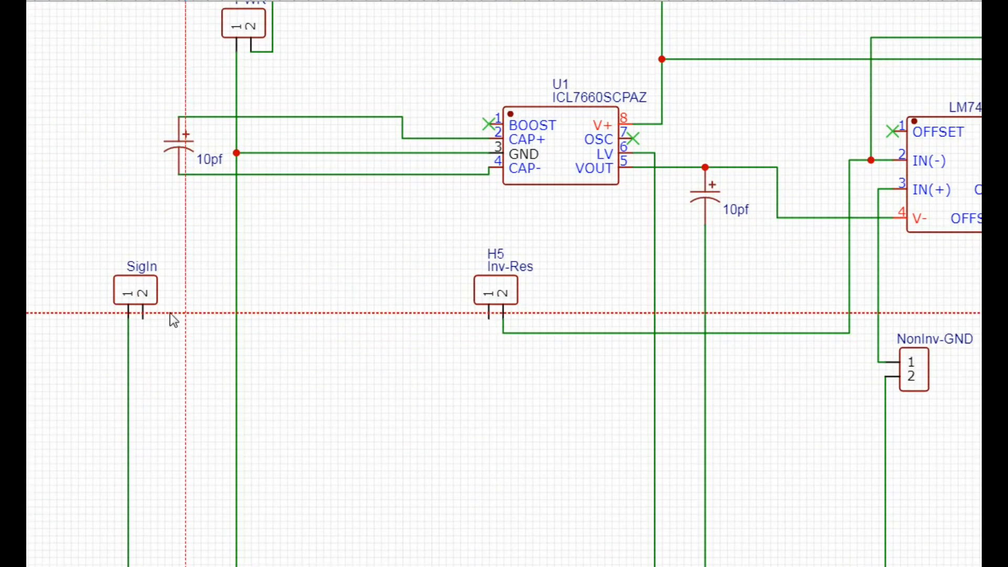
scroll("down", 3)
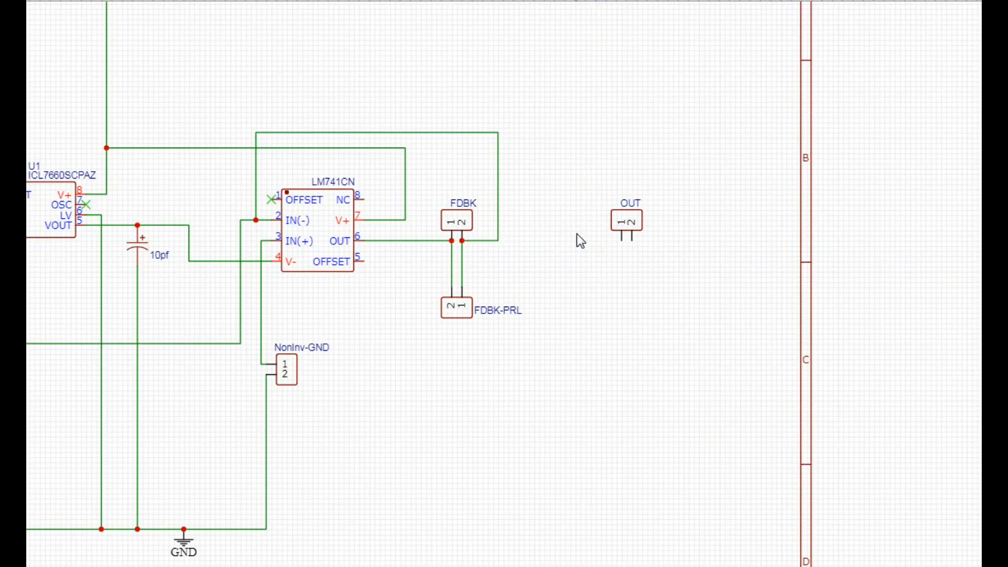
left_click(498, 239)
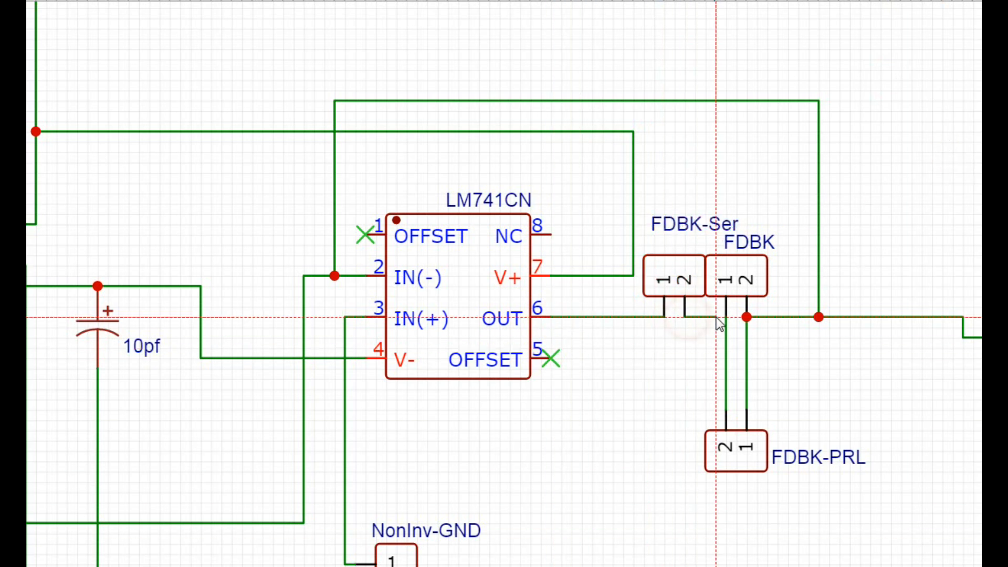
Scroll down the converted PCB view to see the footprints
scroll("down", 3)
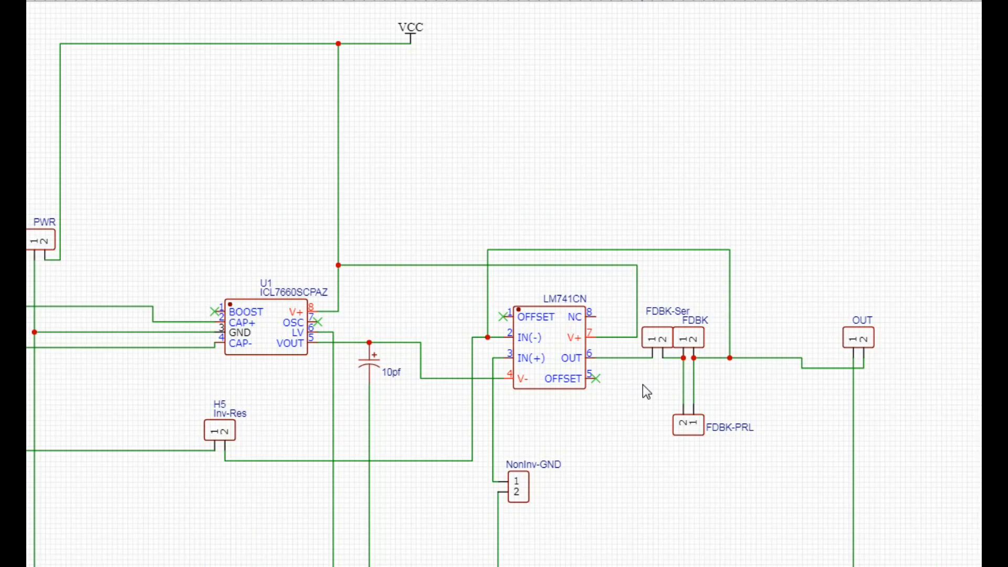
scroll("down", 3)
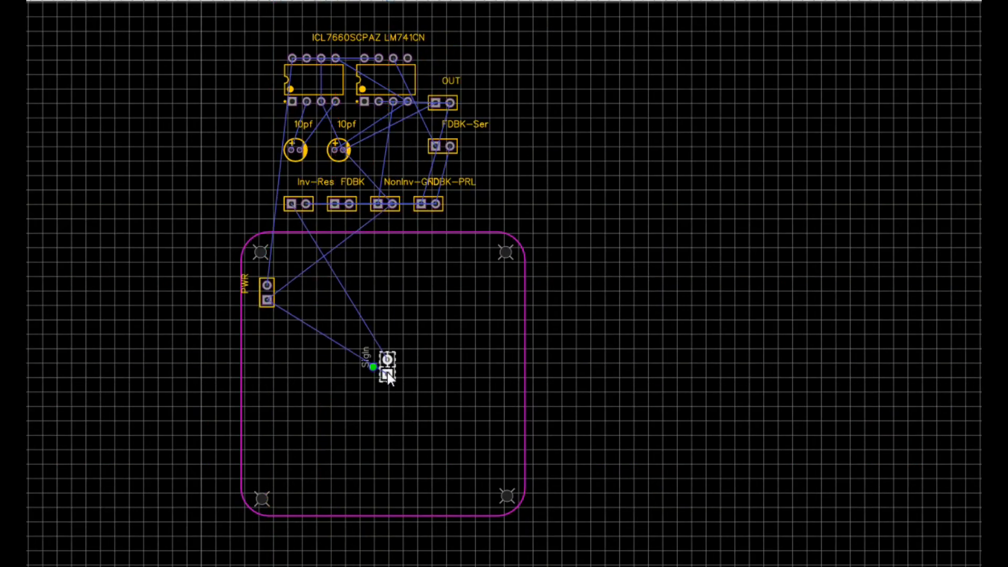
Move SigIn, the ICL7660 and remaining footprints inside the board outline, then bring up Auto Router
left_click_drag(385, 366, 266, 418)
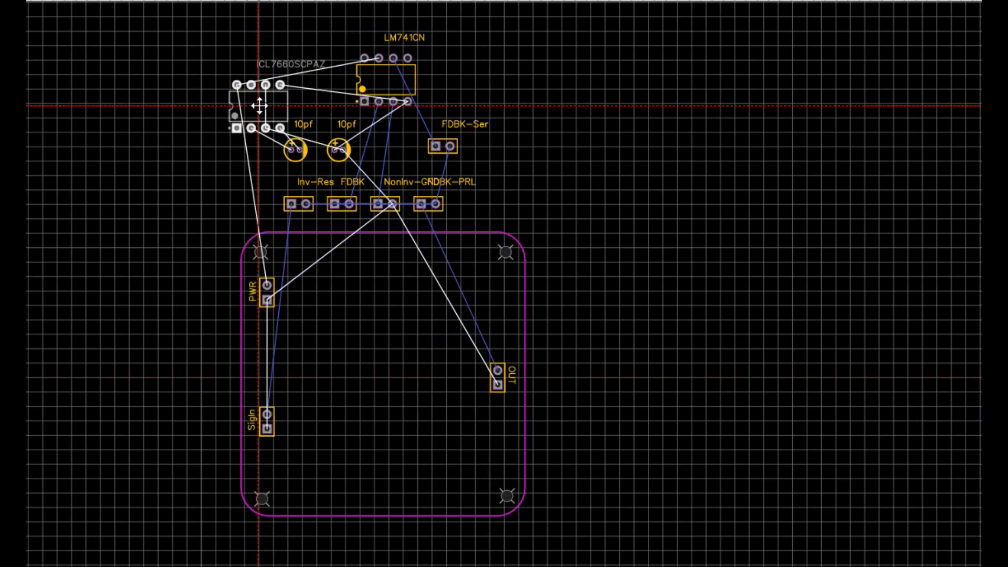
left_click_drag(257, 102, 376, 276)
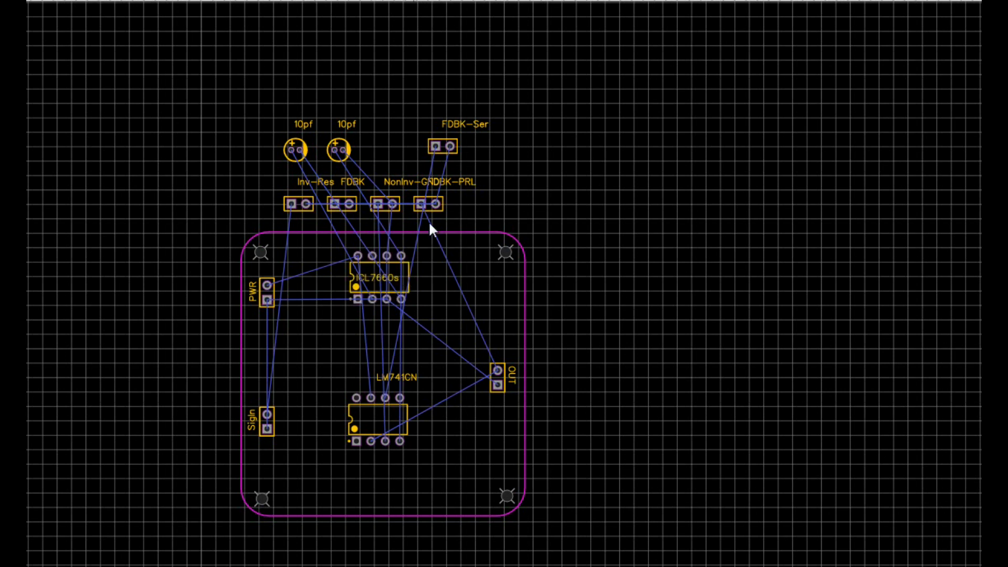
left_click_drag(442, 145, 415, 376)
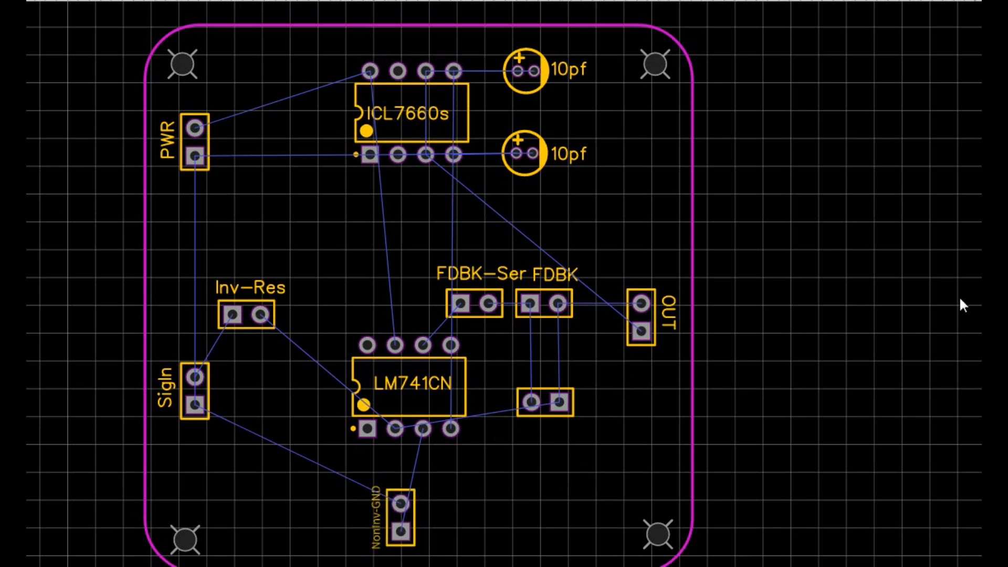
left_click(544, 302)
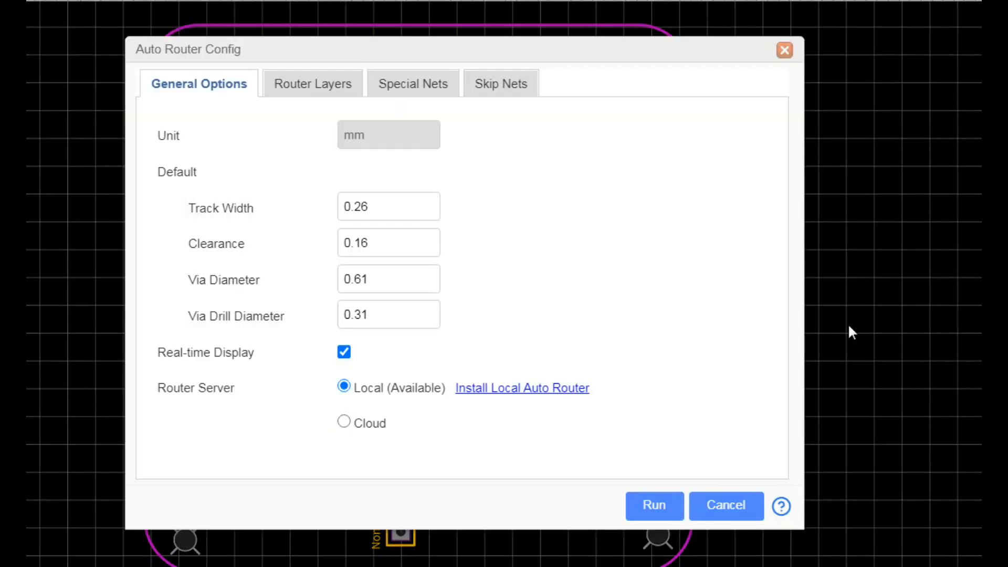
Run the auto-router to route all the board's traces
left_click(654, 506)
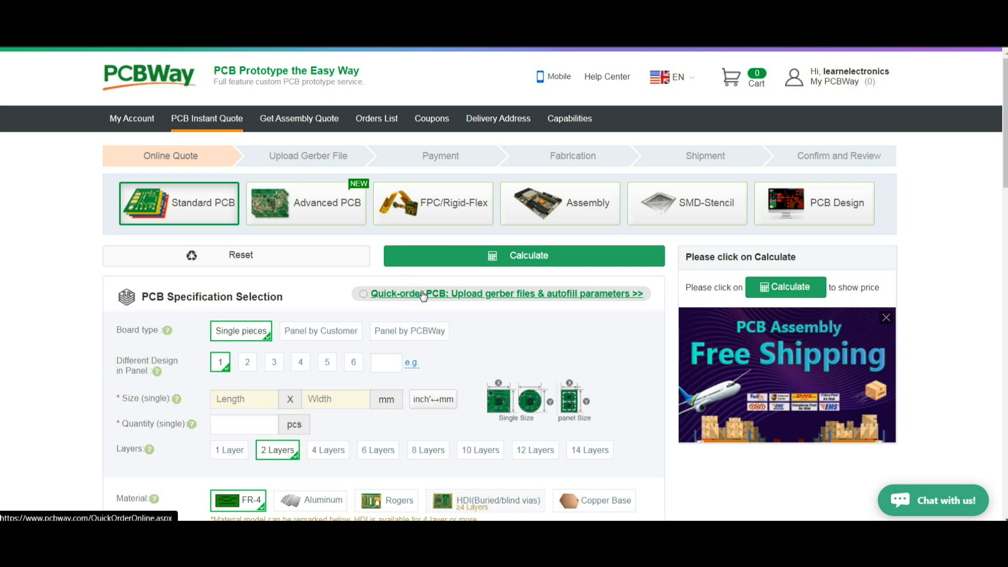
Switch to the quick-order Gerber upload form and start adding a Gerber file
left_click(499, 297)
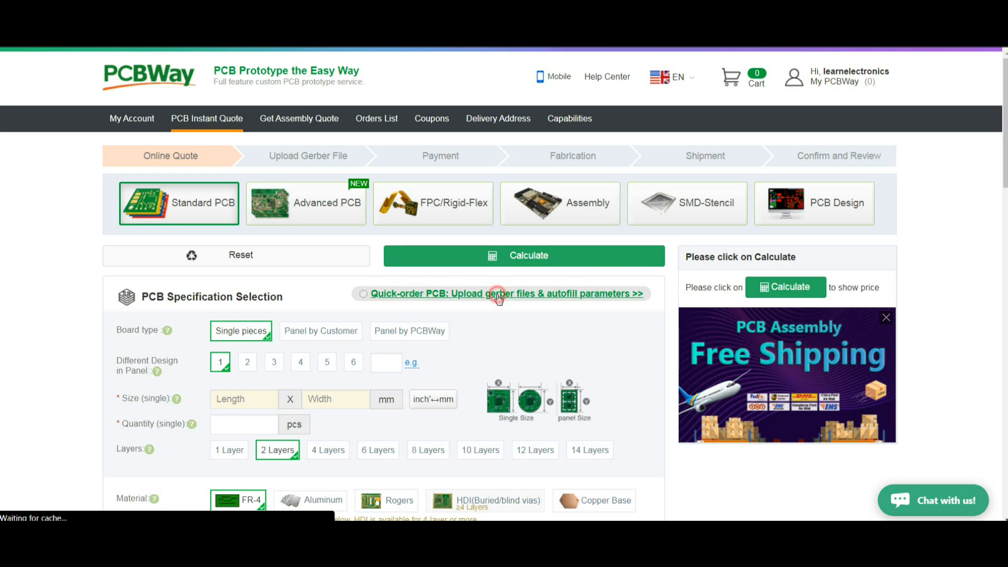
left_click(498, 294)
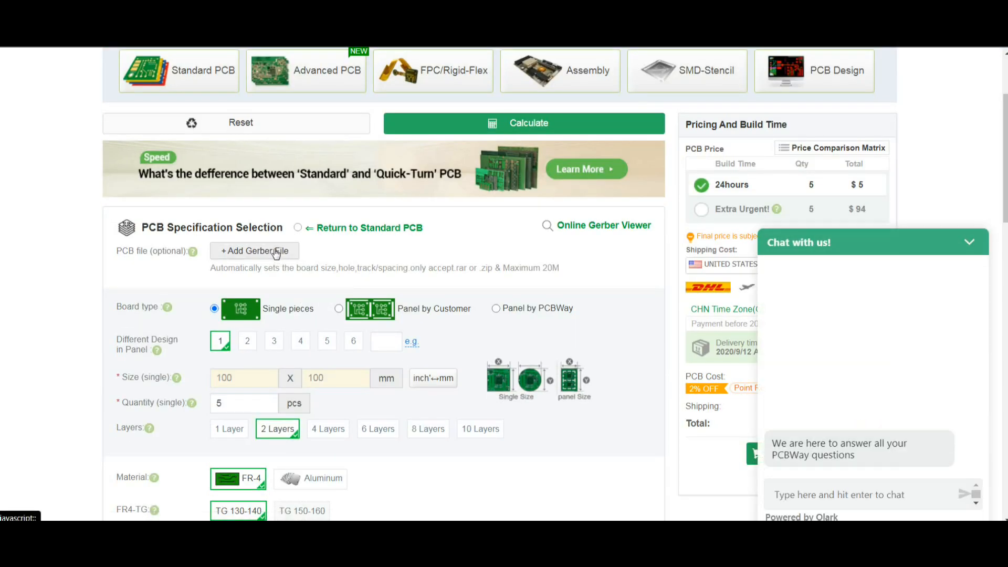
left_click(255, 250)
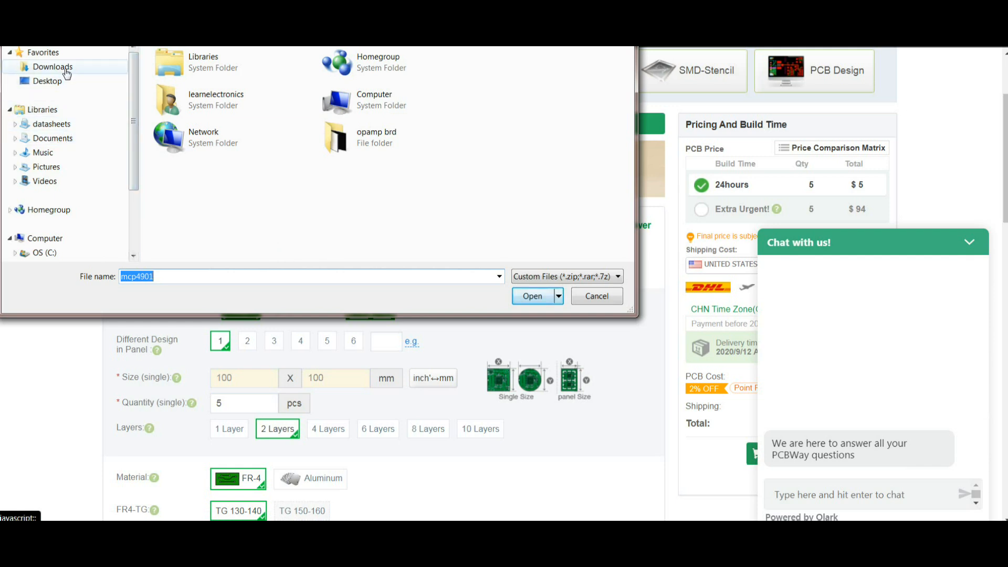
Browse to the Downloads folder and scroll through its zip archives
left_click(48, 67)
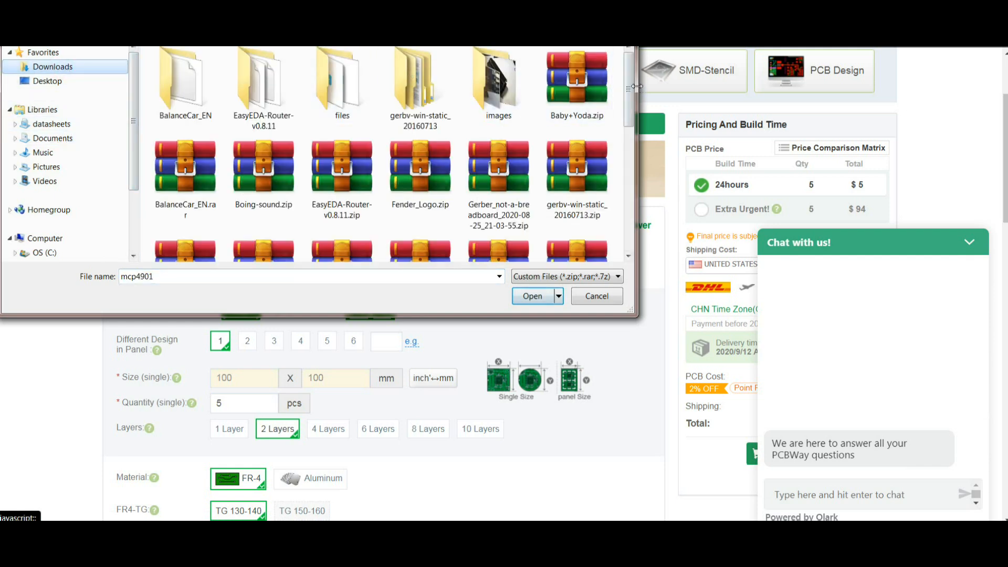
scroll("down", 3)
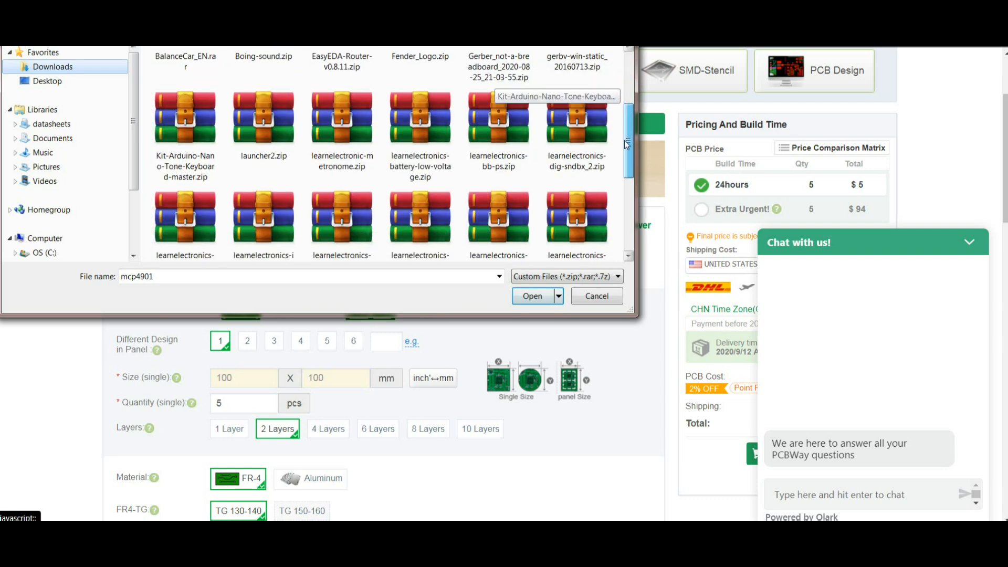
scroll("down", 3)
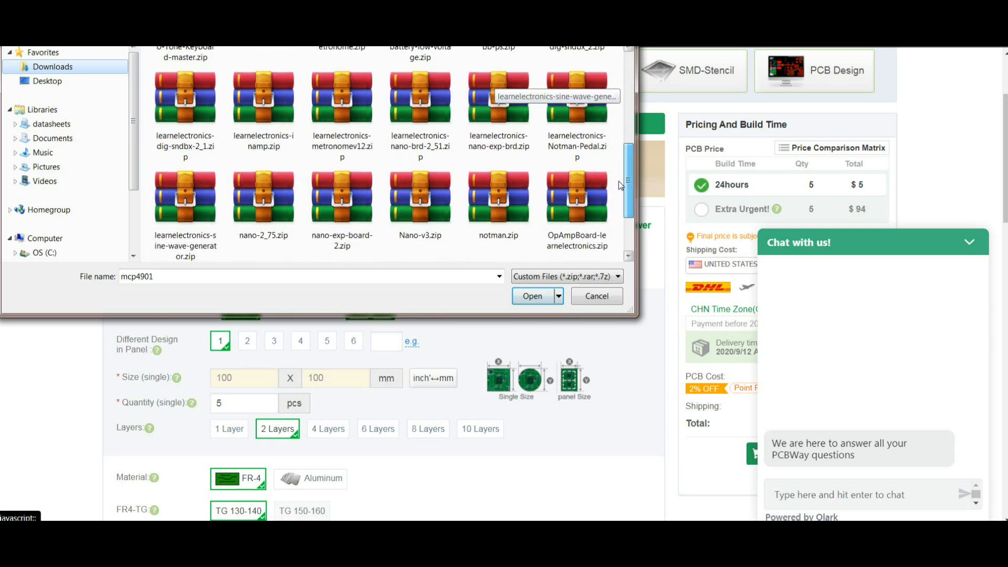
scroll("down", 3)
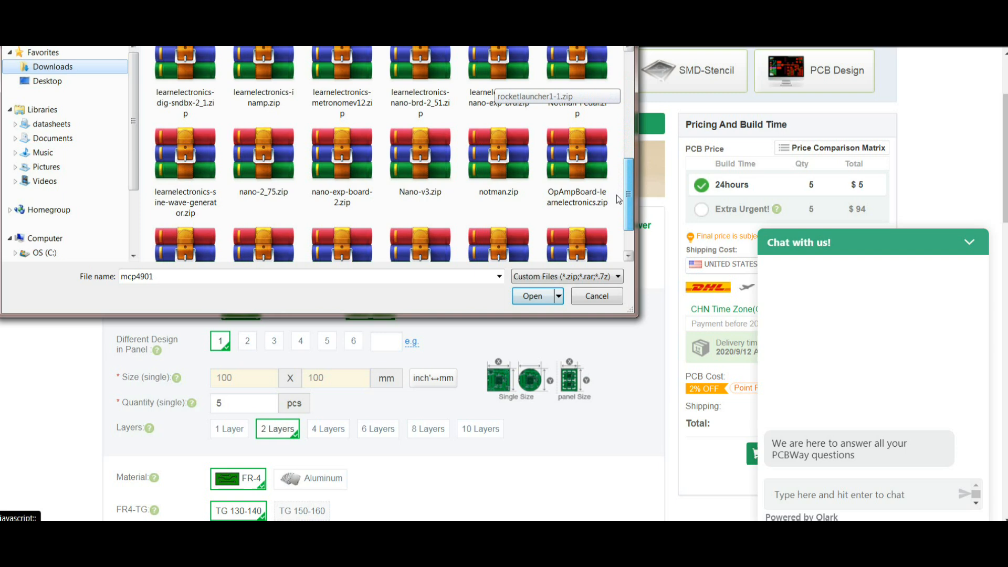
Upload OpAmpBoard-learnelectronics.zip and accept the HASL-to-ENIG substitution on the 2-layer 50x50 mm spec
left_click(596, 296)
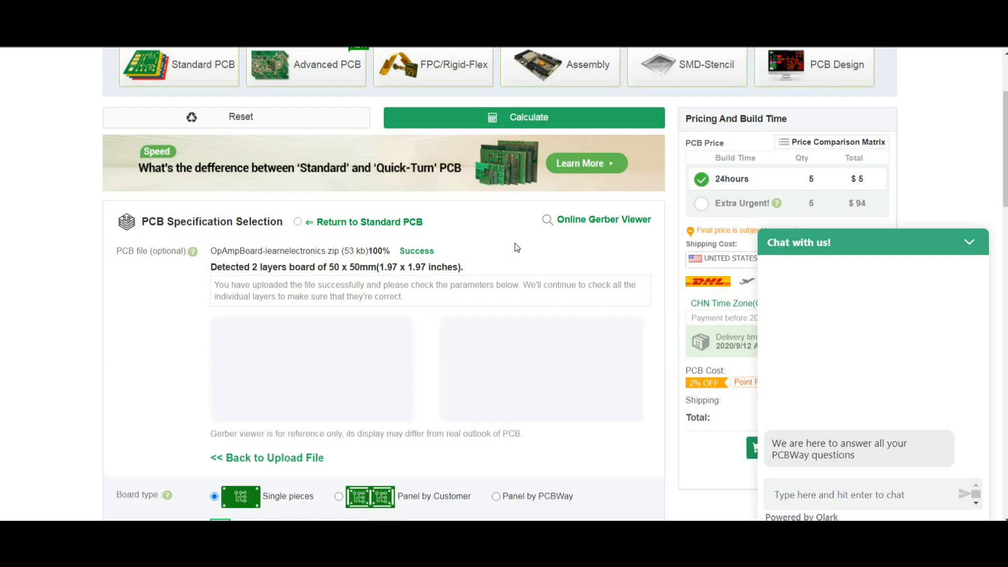
scroll("down", 3)
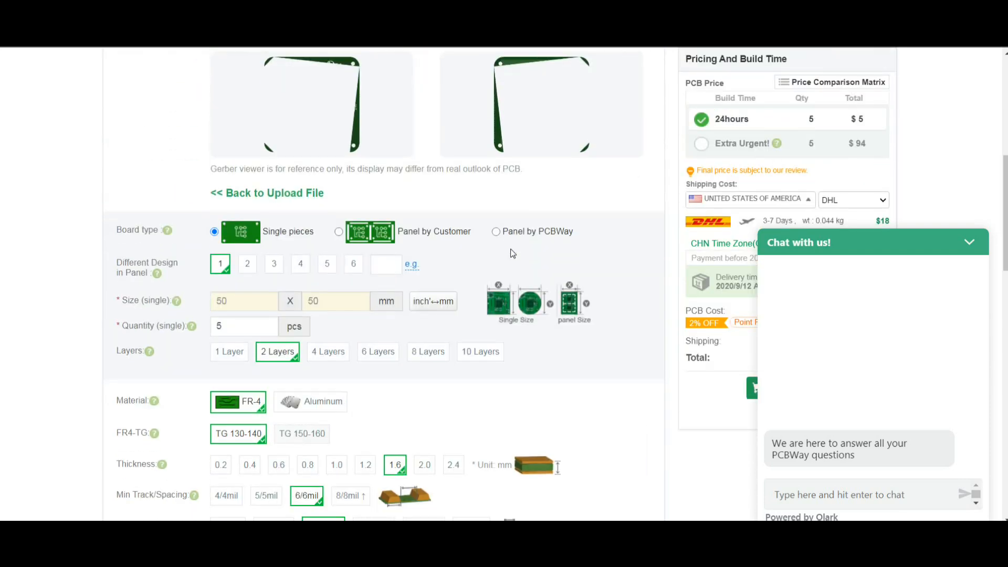
scroll("down", 3)
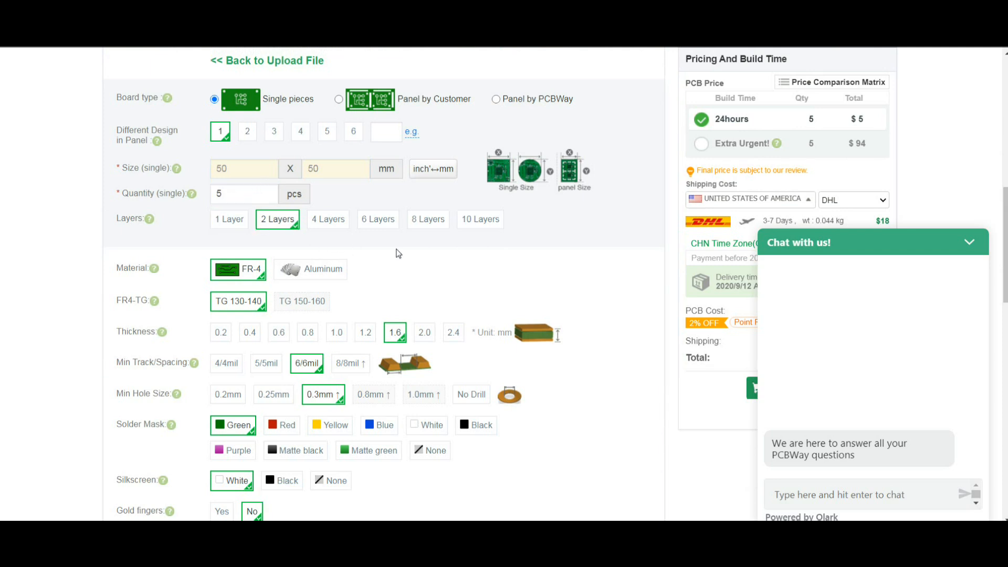
scroll("down", 3)
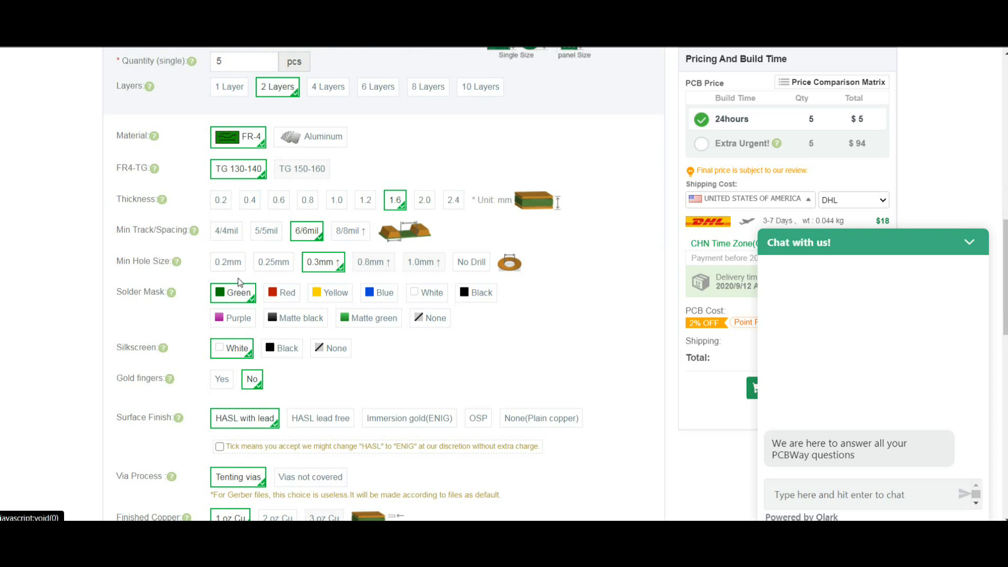
scroll("down", 3)
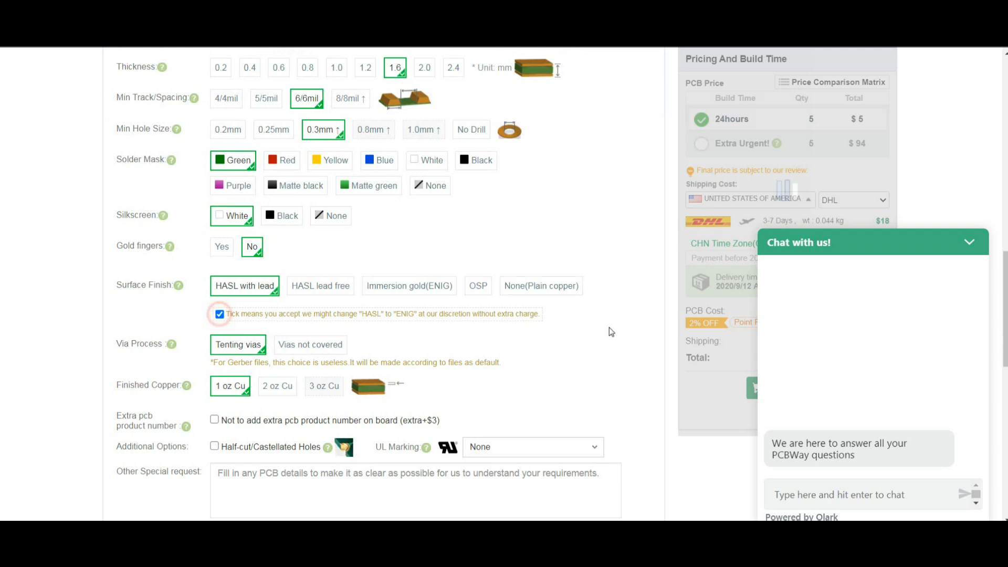
scroll("down", 3)
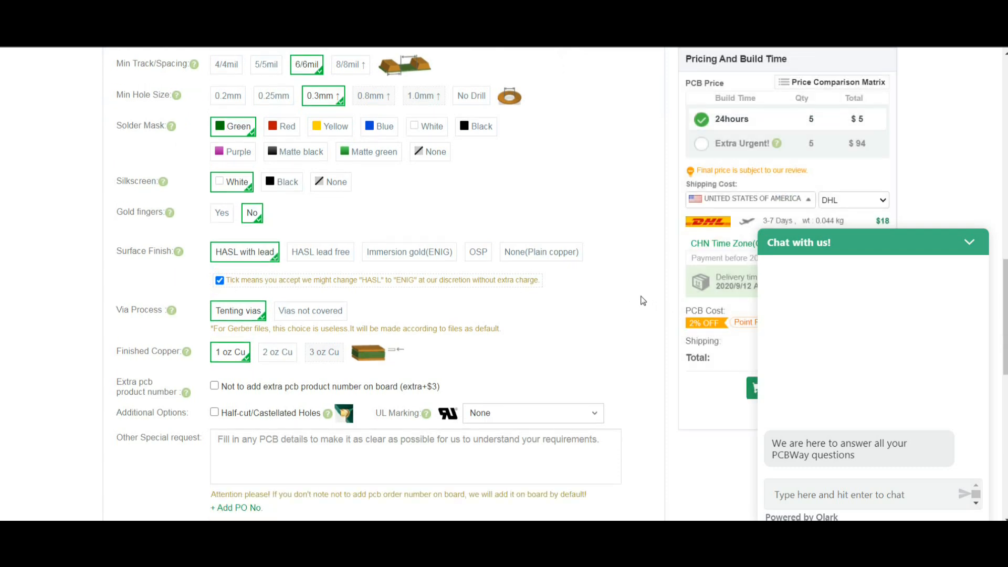
scroll("down", 3)
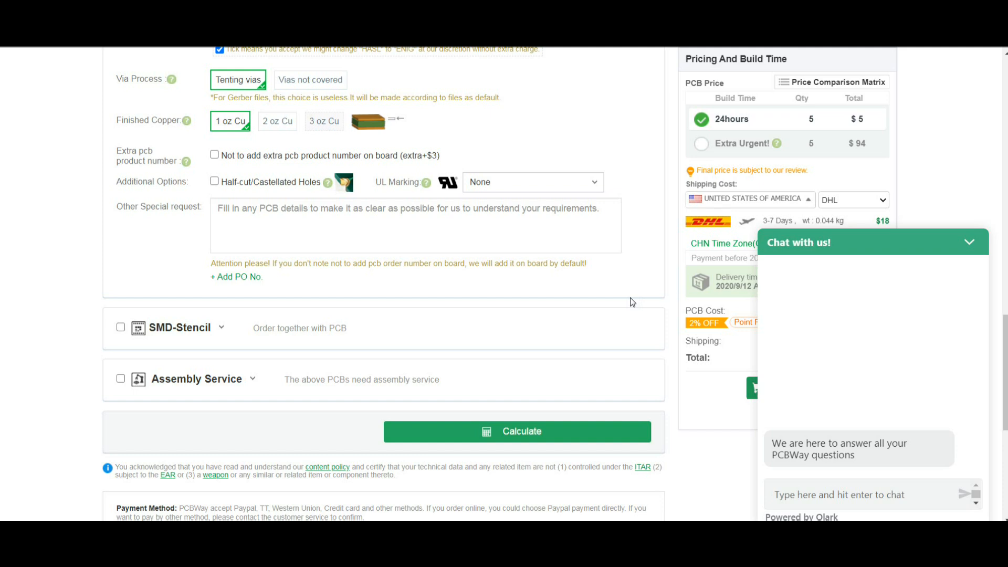
Collapse the chat and compare PCBWayExpress and China Post shipping costs
left_click(969, 242)
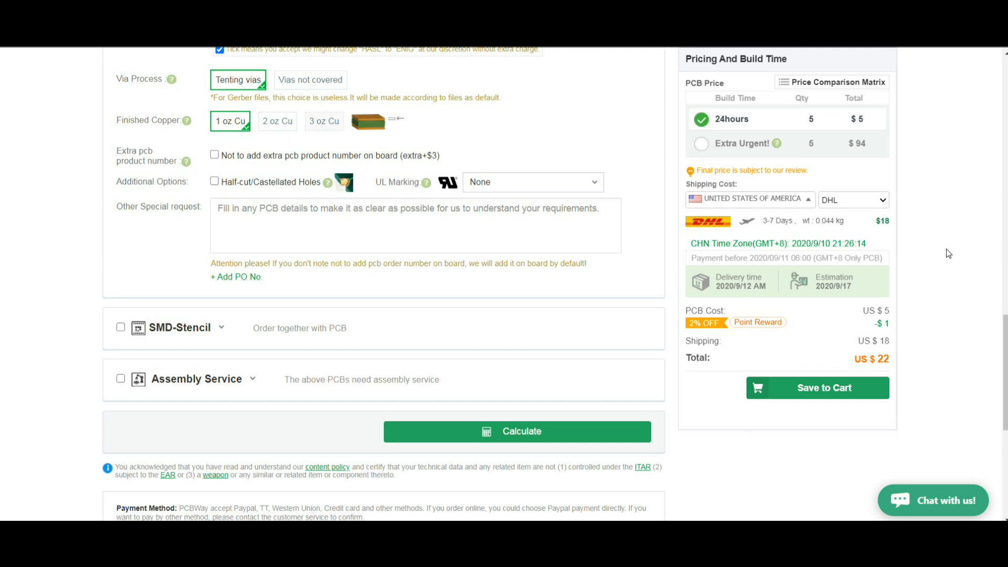
mouse_move(885, 207)
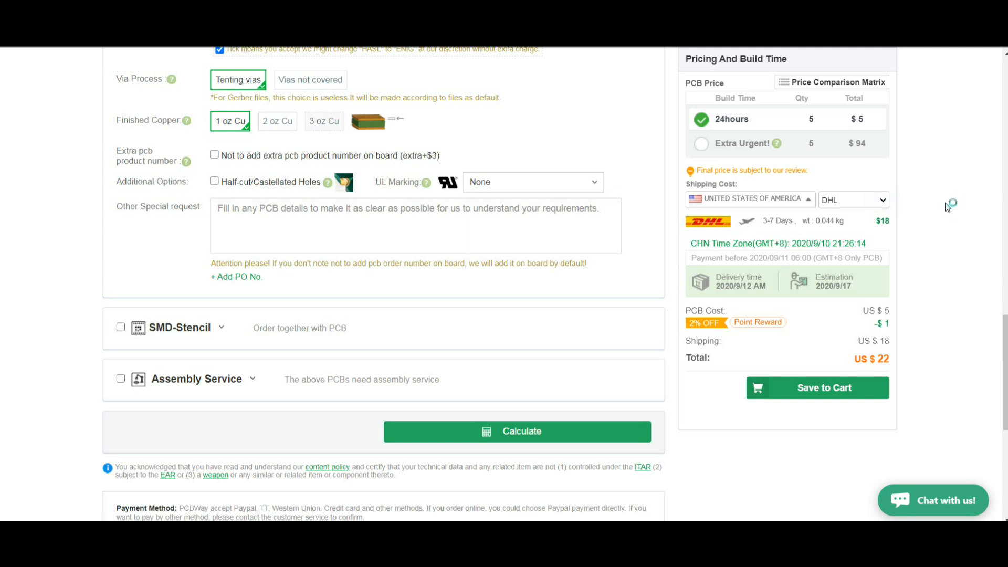
left_click(853, 200)
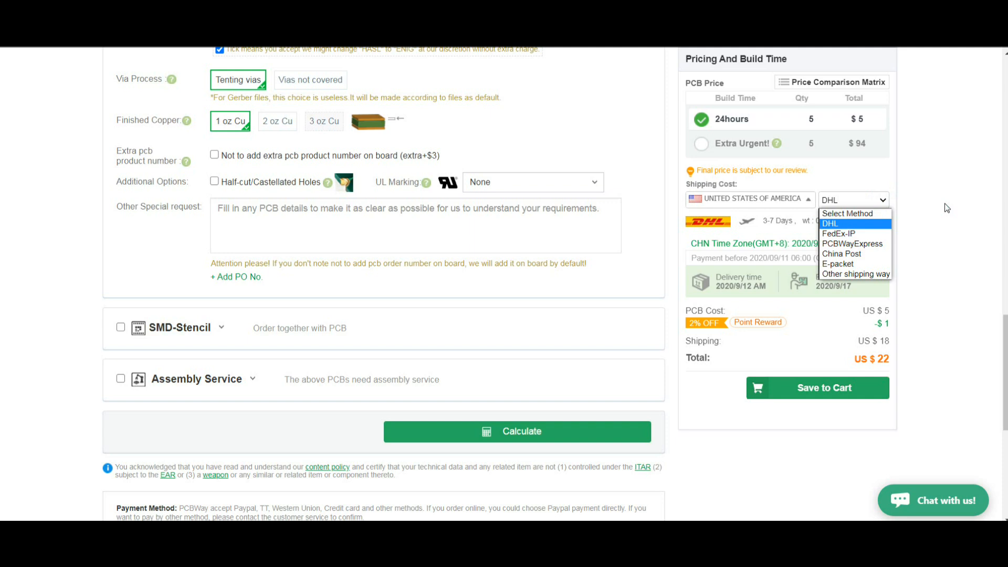
left_click(855, 244)
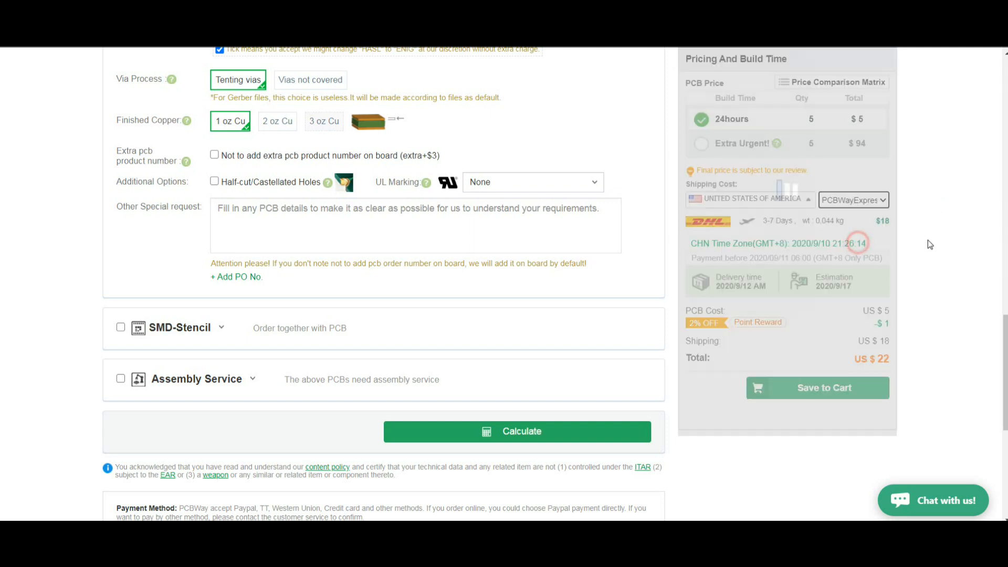
left_click(853, 199)
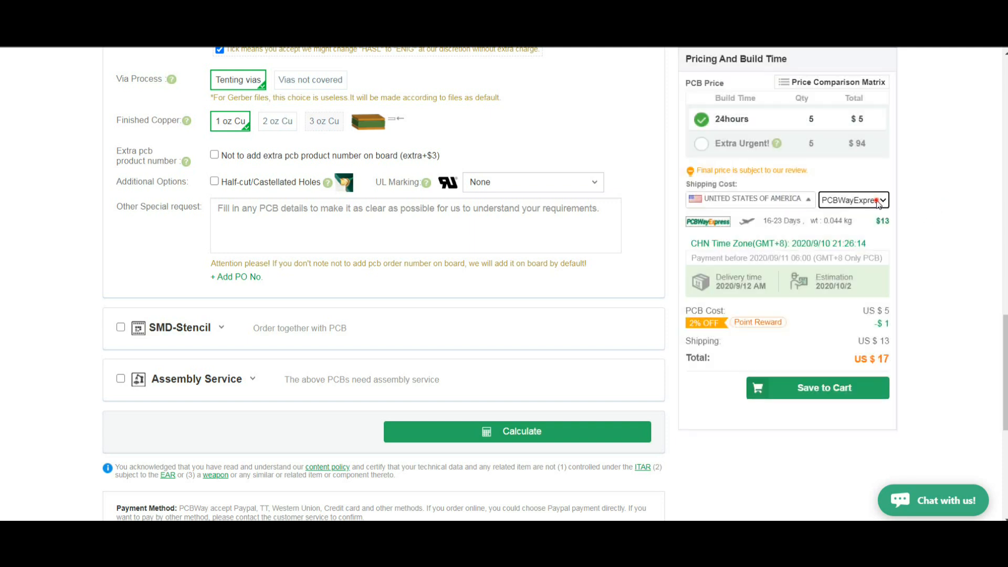
left_click(880, 200)
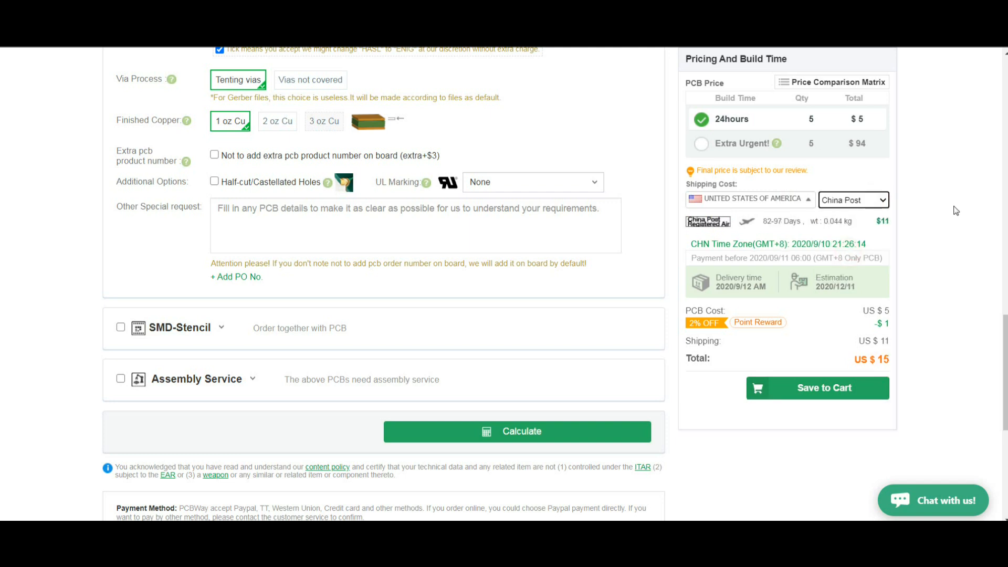
Settle on E-packet shipping to the United States, total US $13
left_click(853, 199)
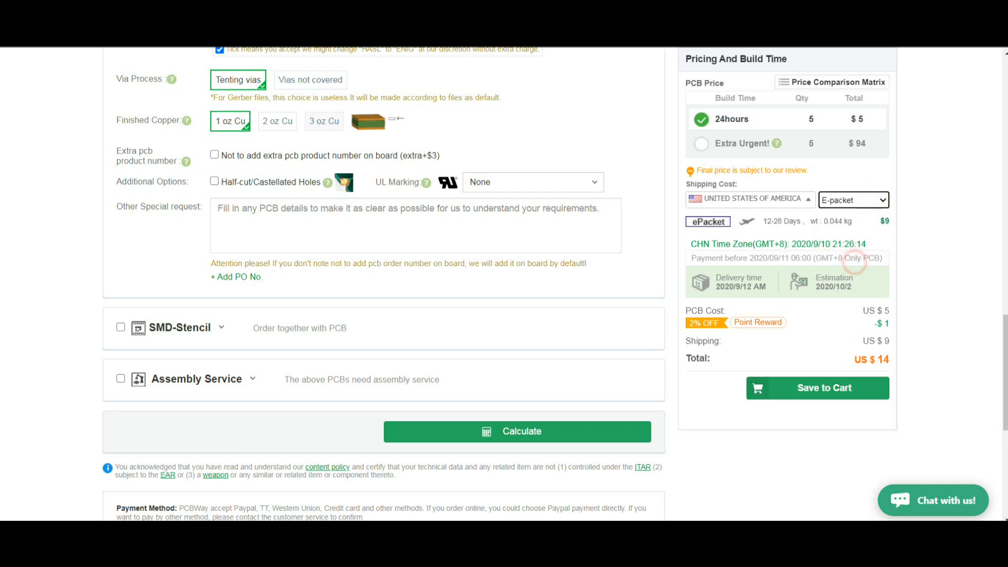
left_click(853, 200)
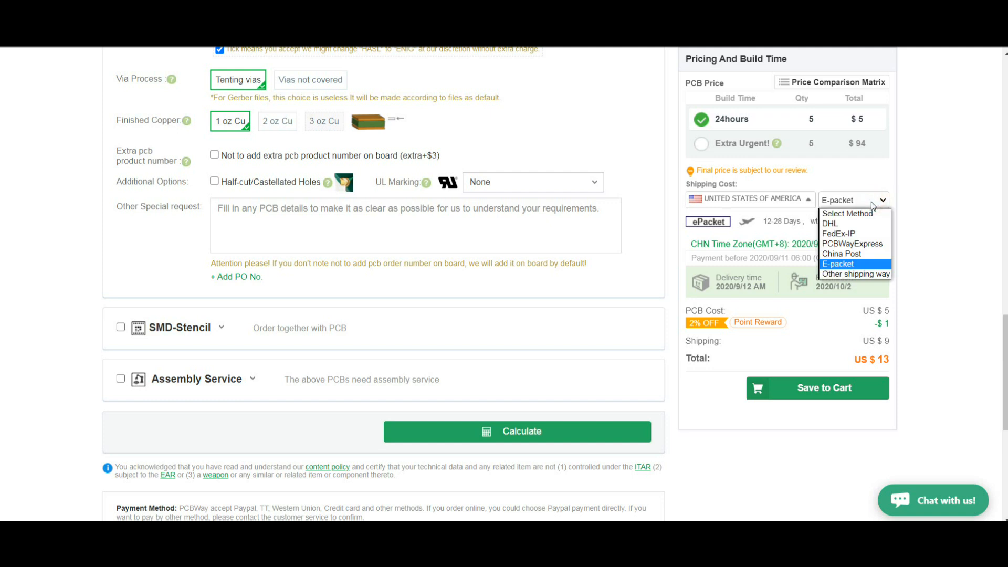
left_click(838, 263)
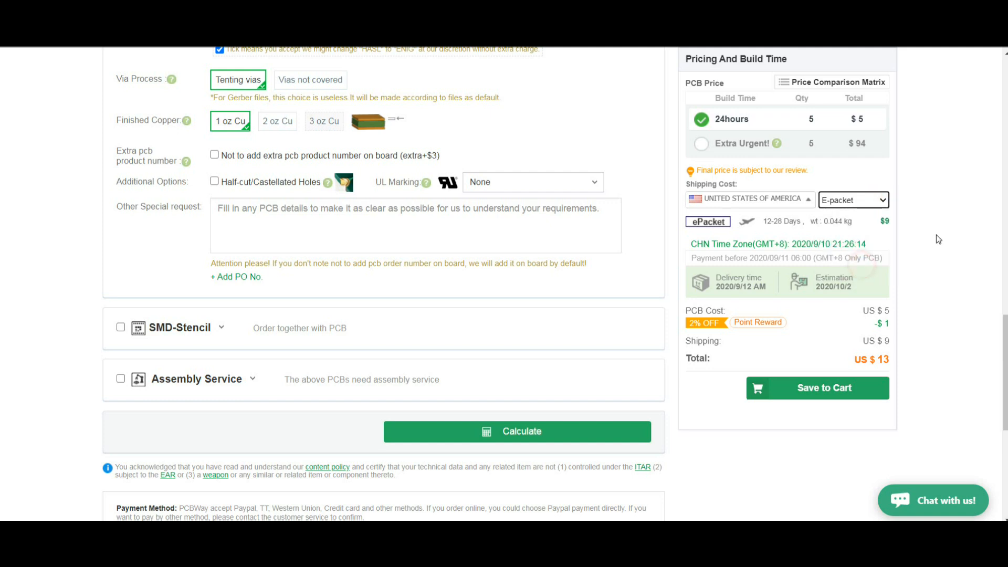
mouse_move(941, 202)
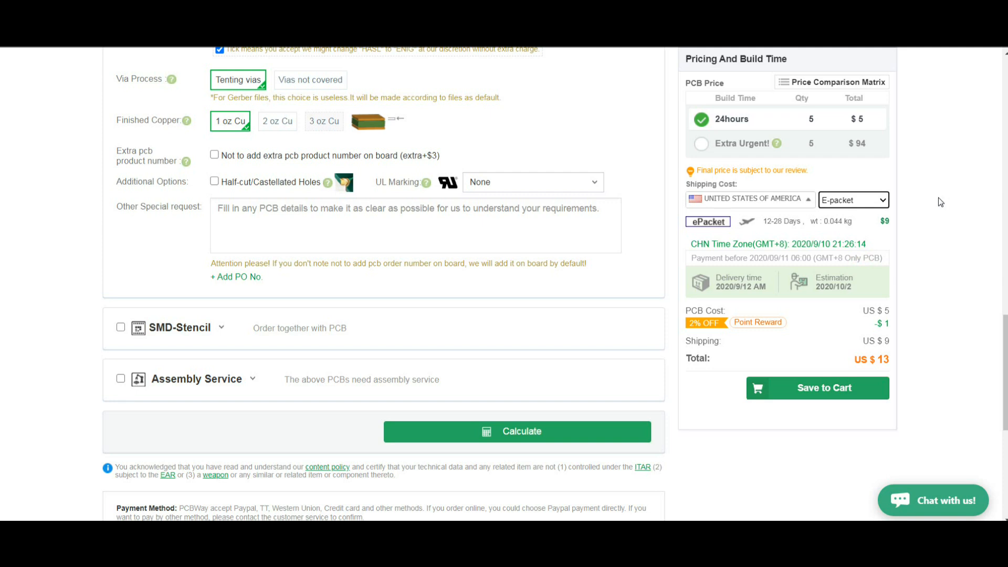